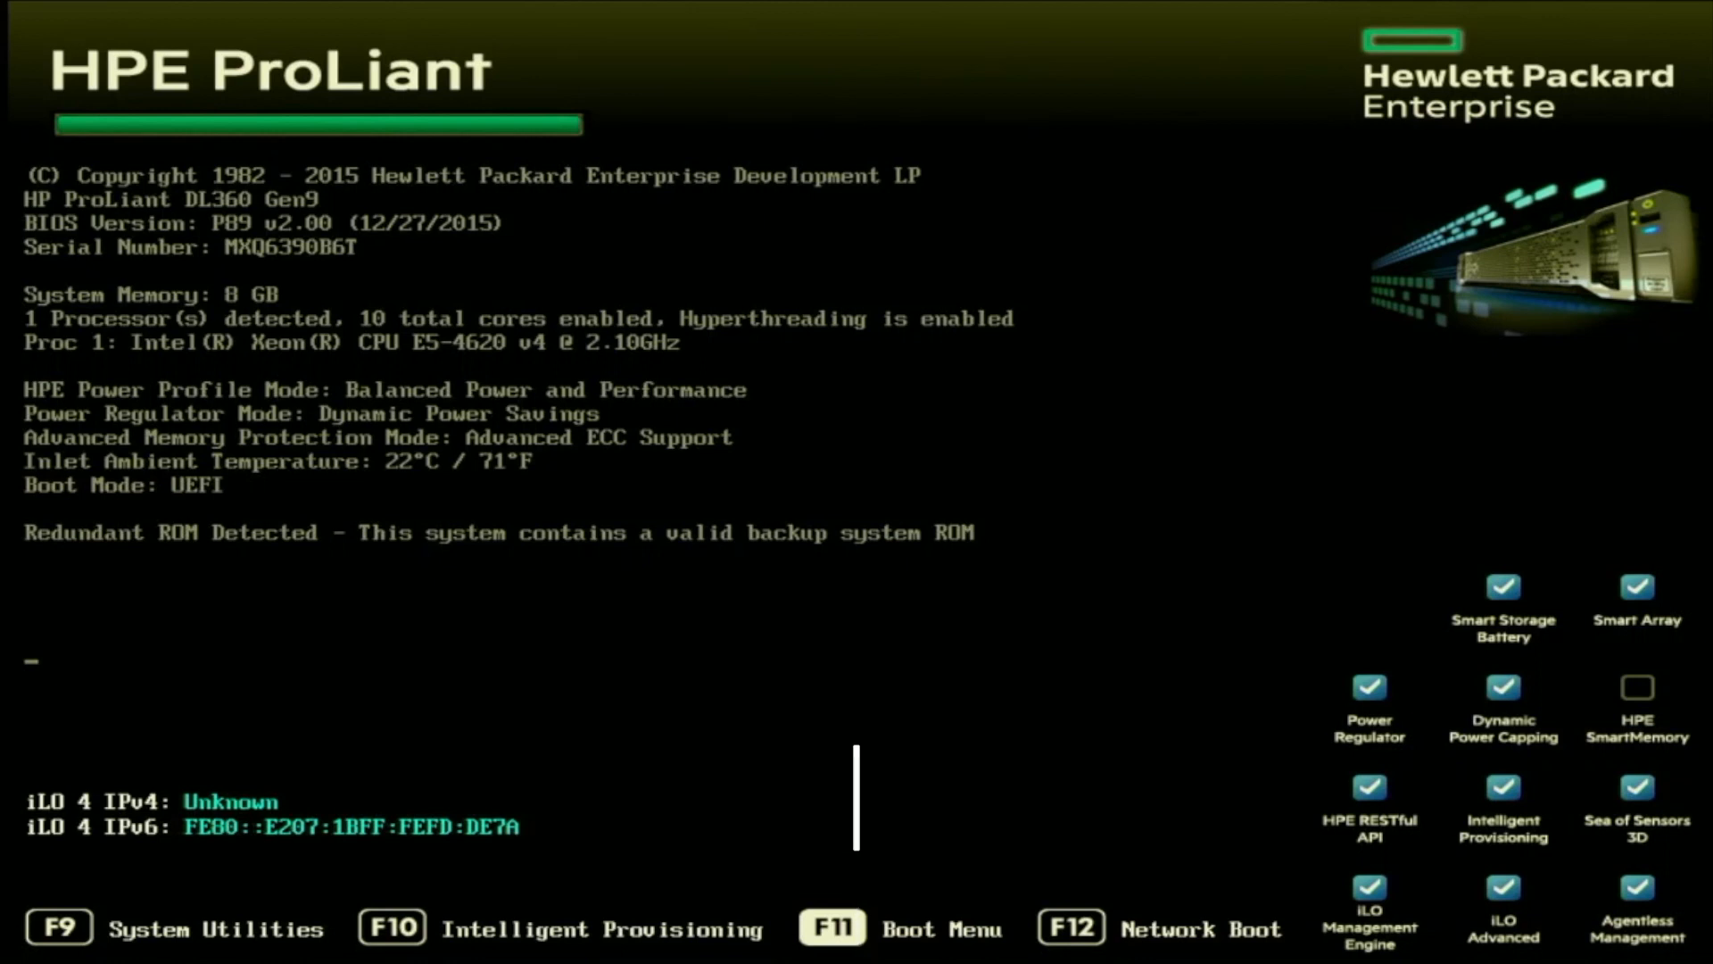
Step: Open the one-time boot menu and highlight Front USB 2 : Generic Mass Storage
key("f11")
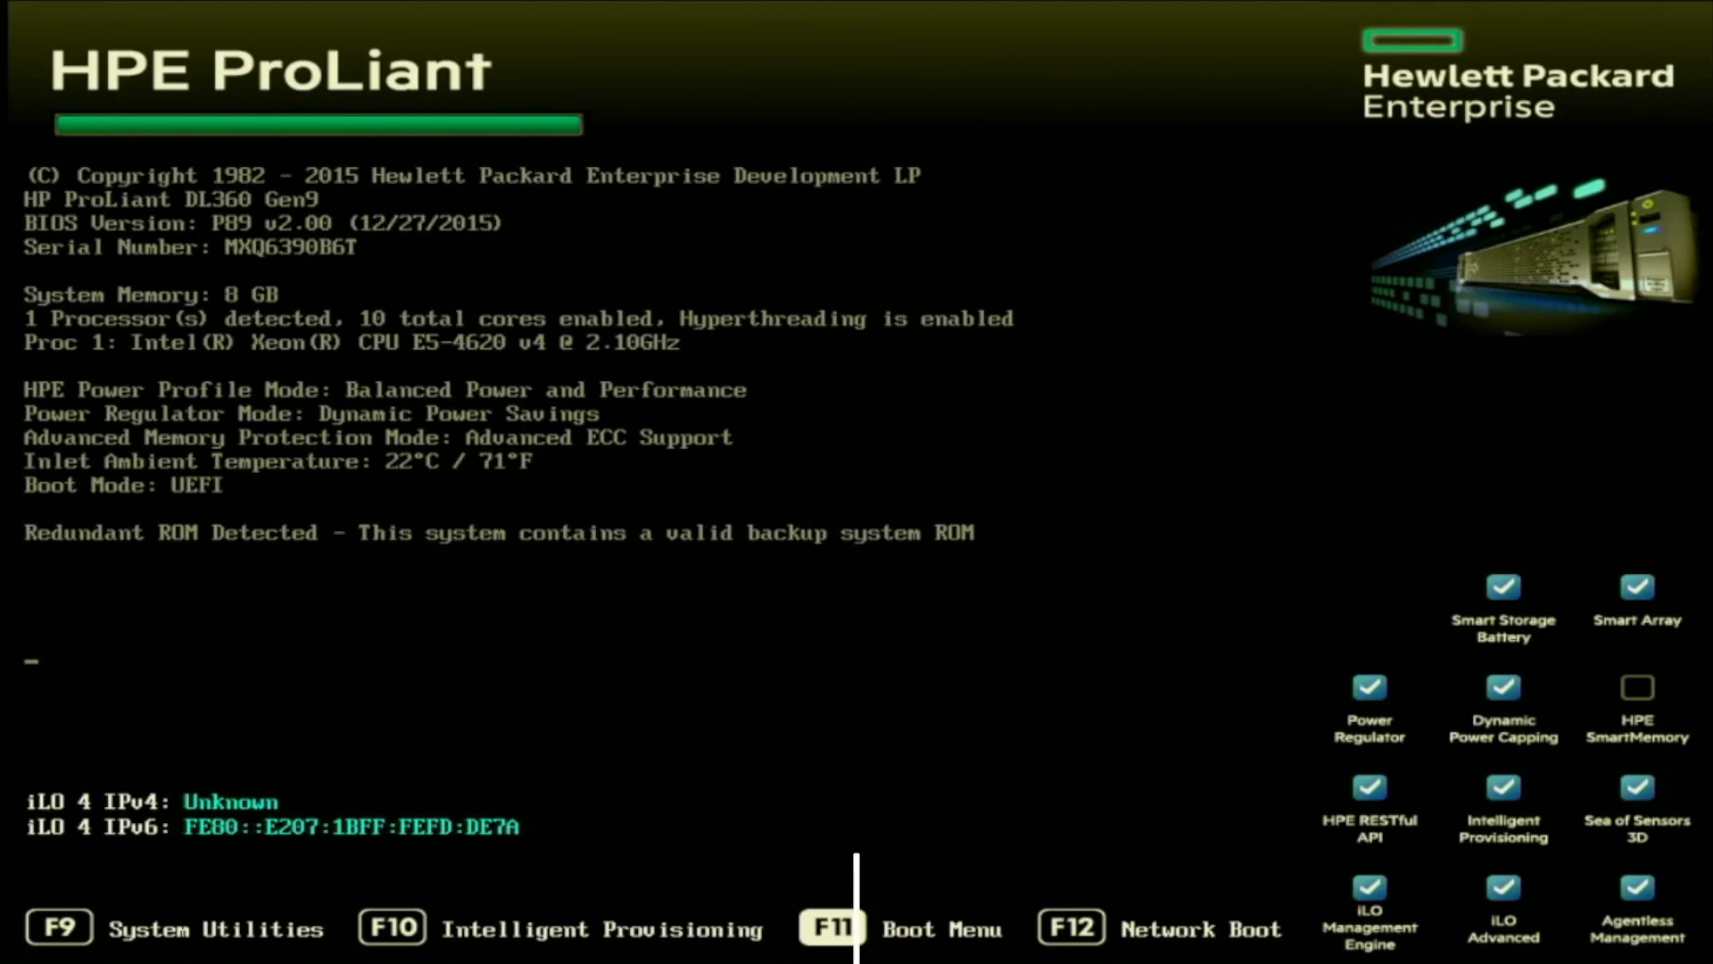
key("F11")
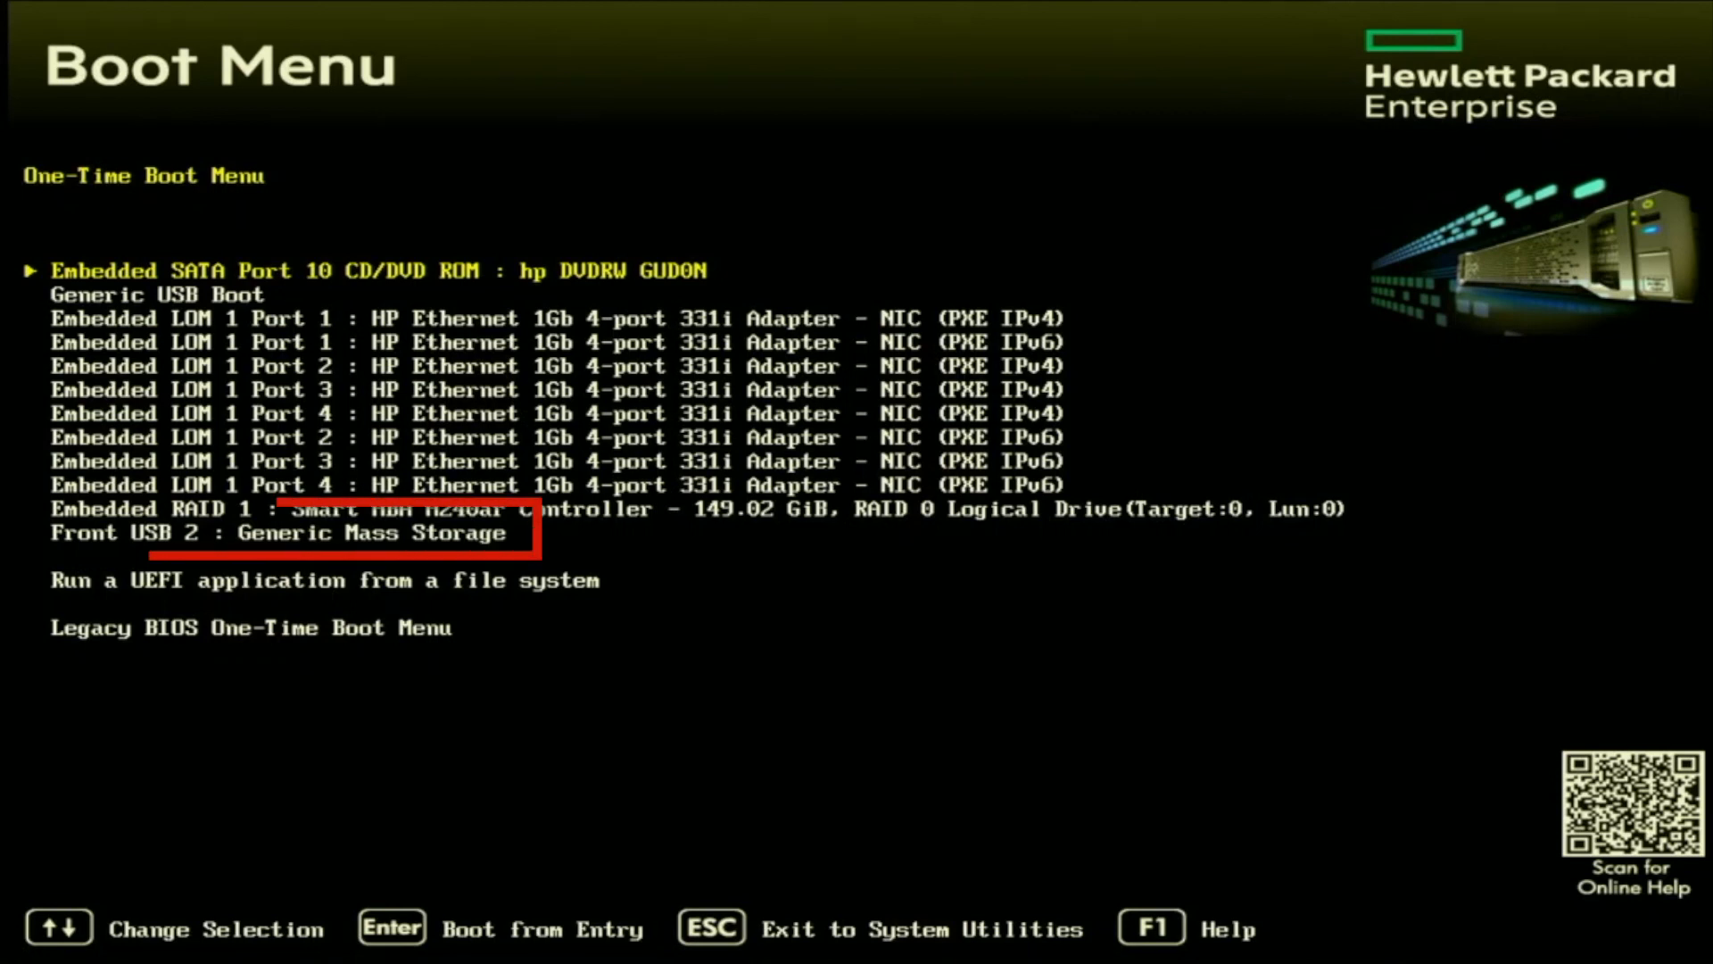
key("Down")
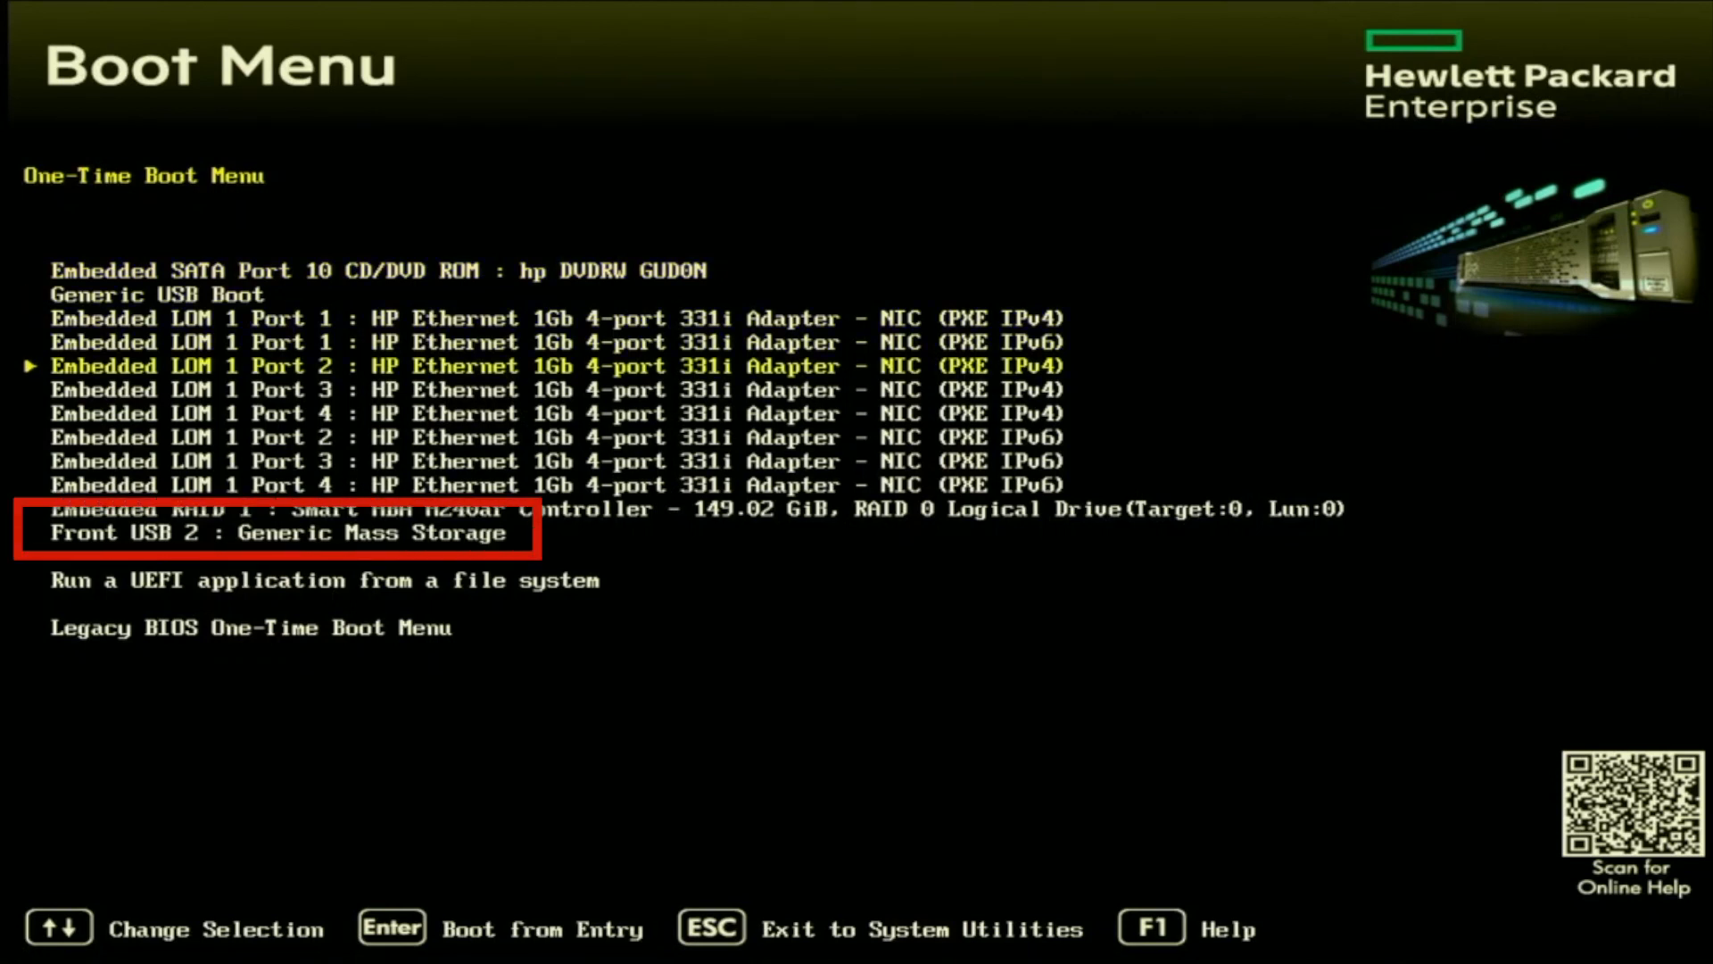
key("down")
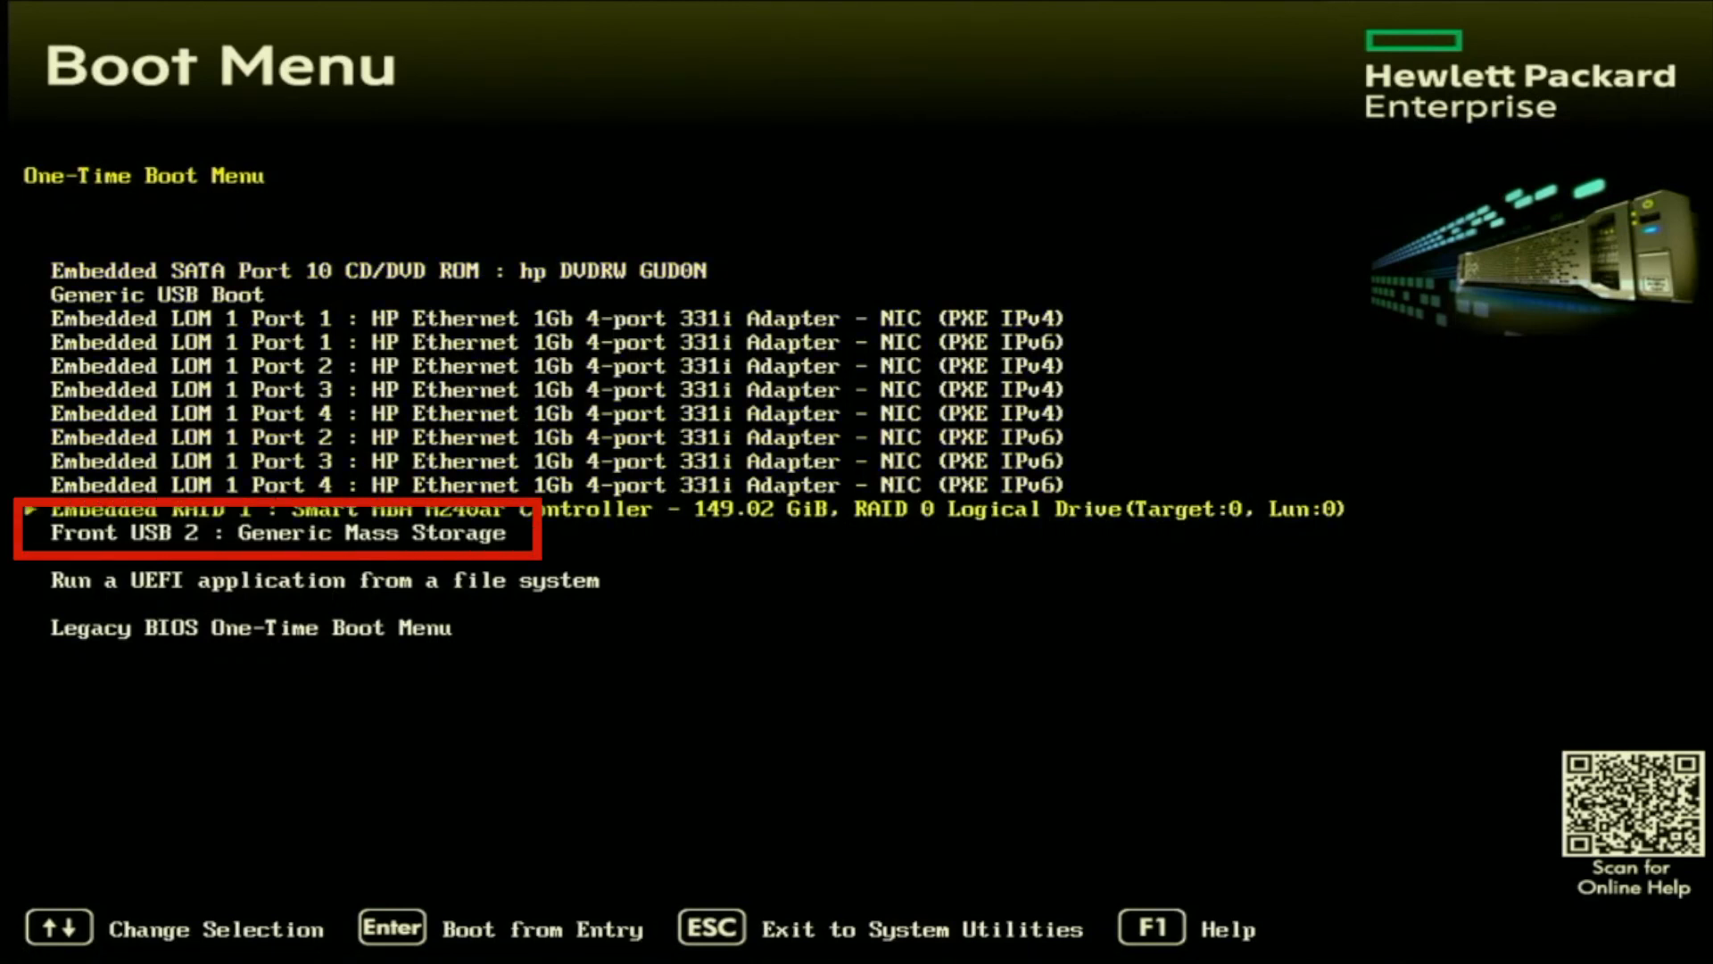
key("Down")
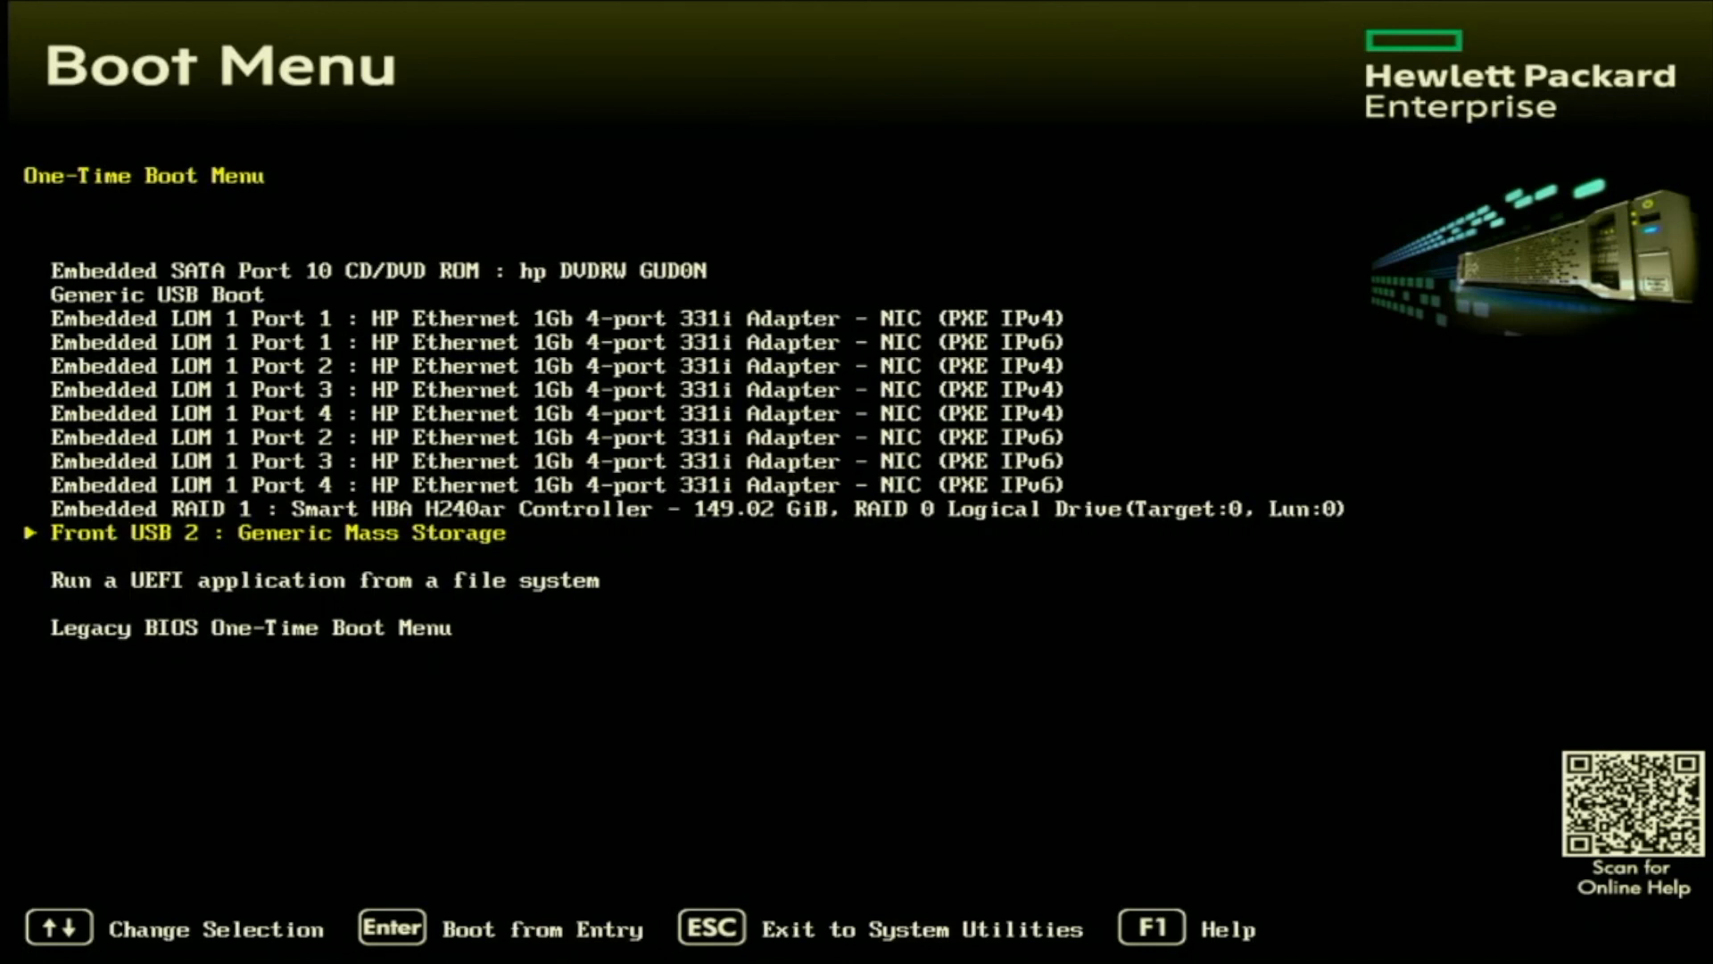
Step: Boot from the front USB drive and continue past the ESXi 7.0.2 welcome screen
key("Enter")
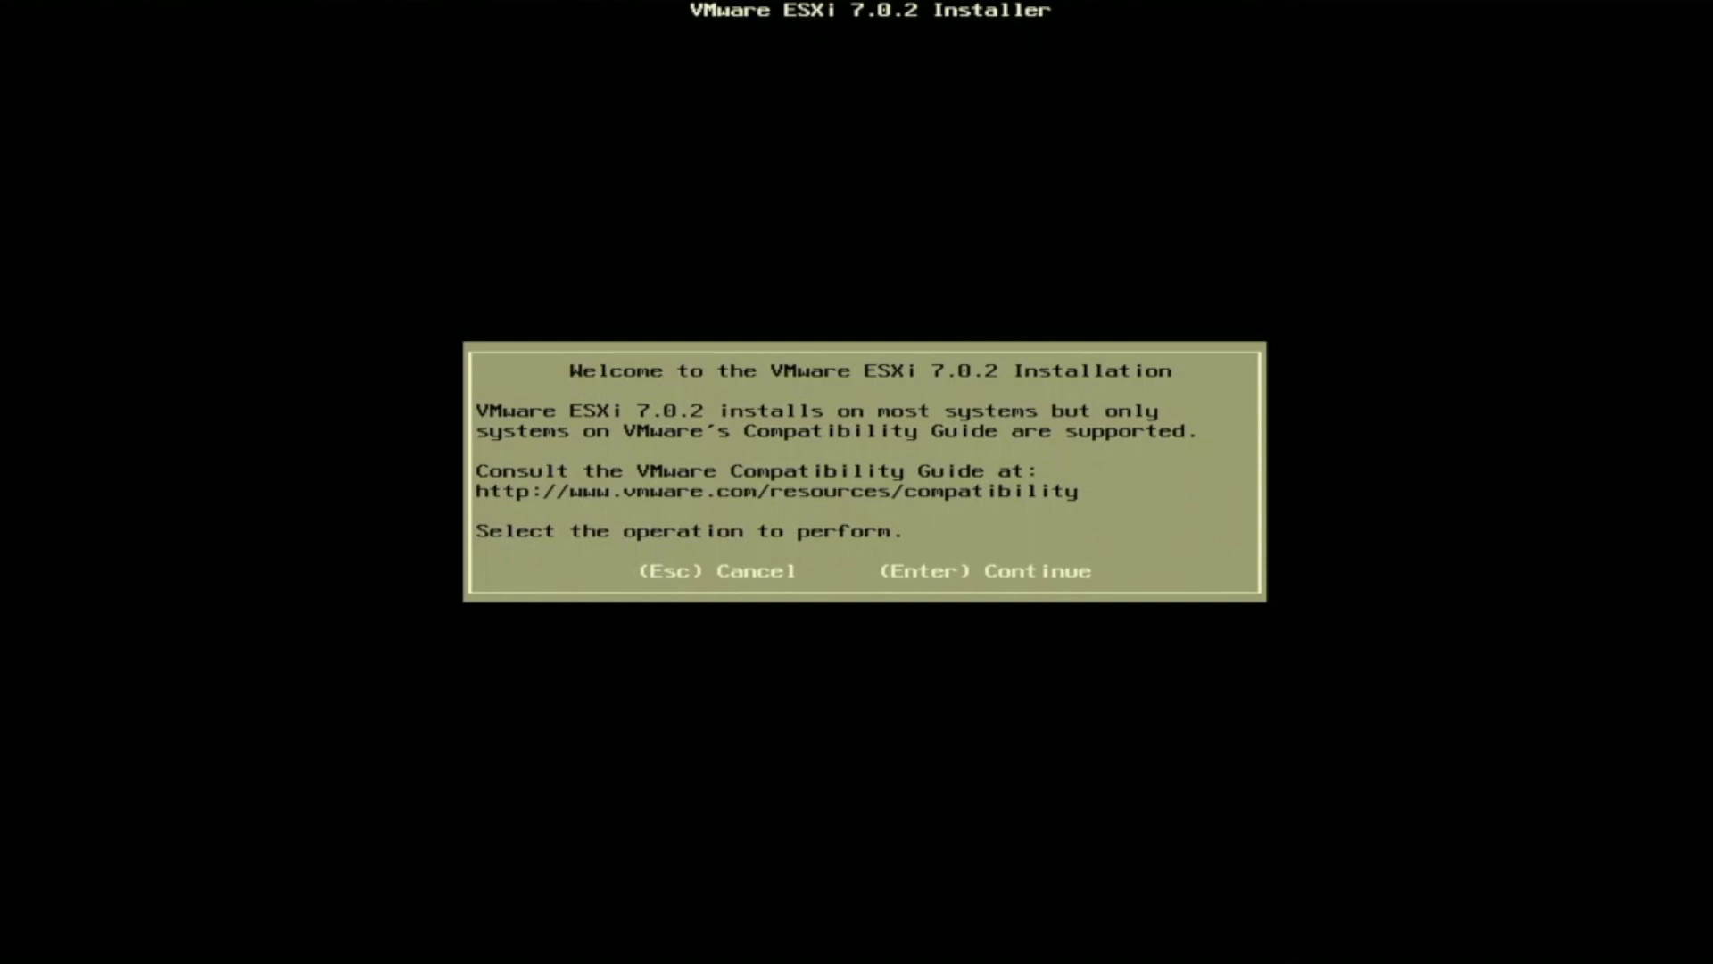
key("Enter")
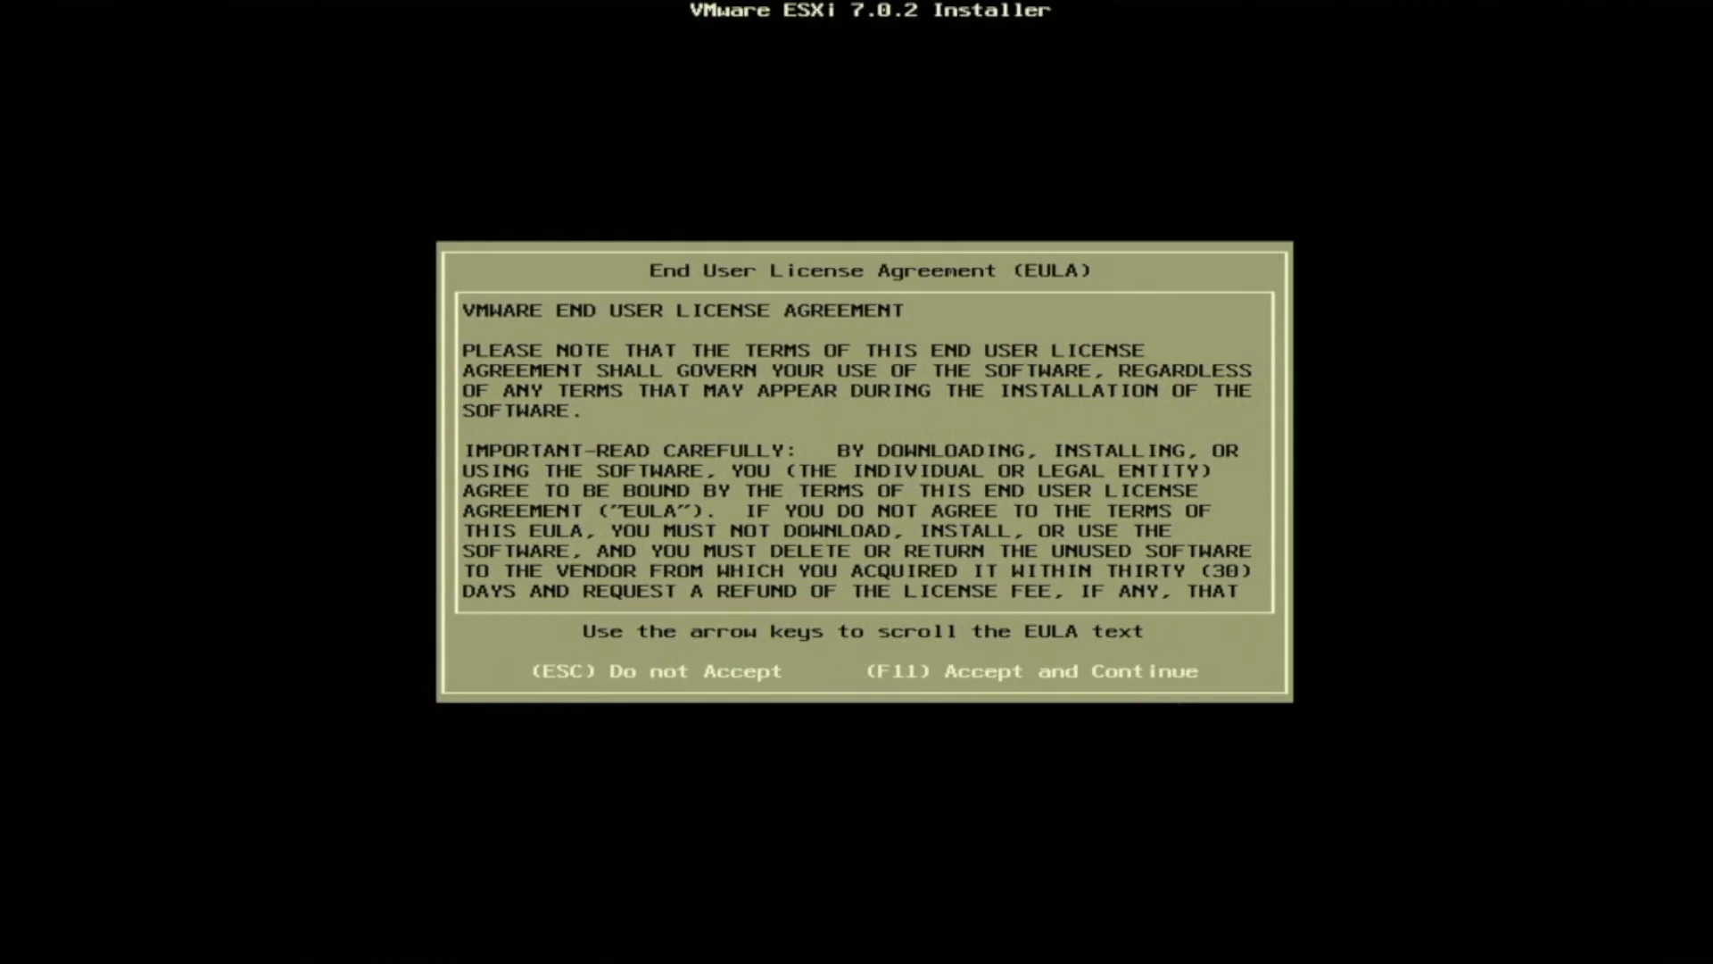
Step: Accept the VMware end user license agreement to reach the keyboard layout list
key("F11")
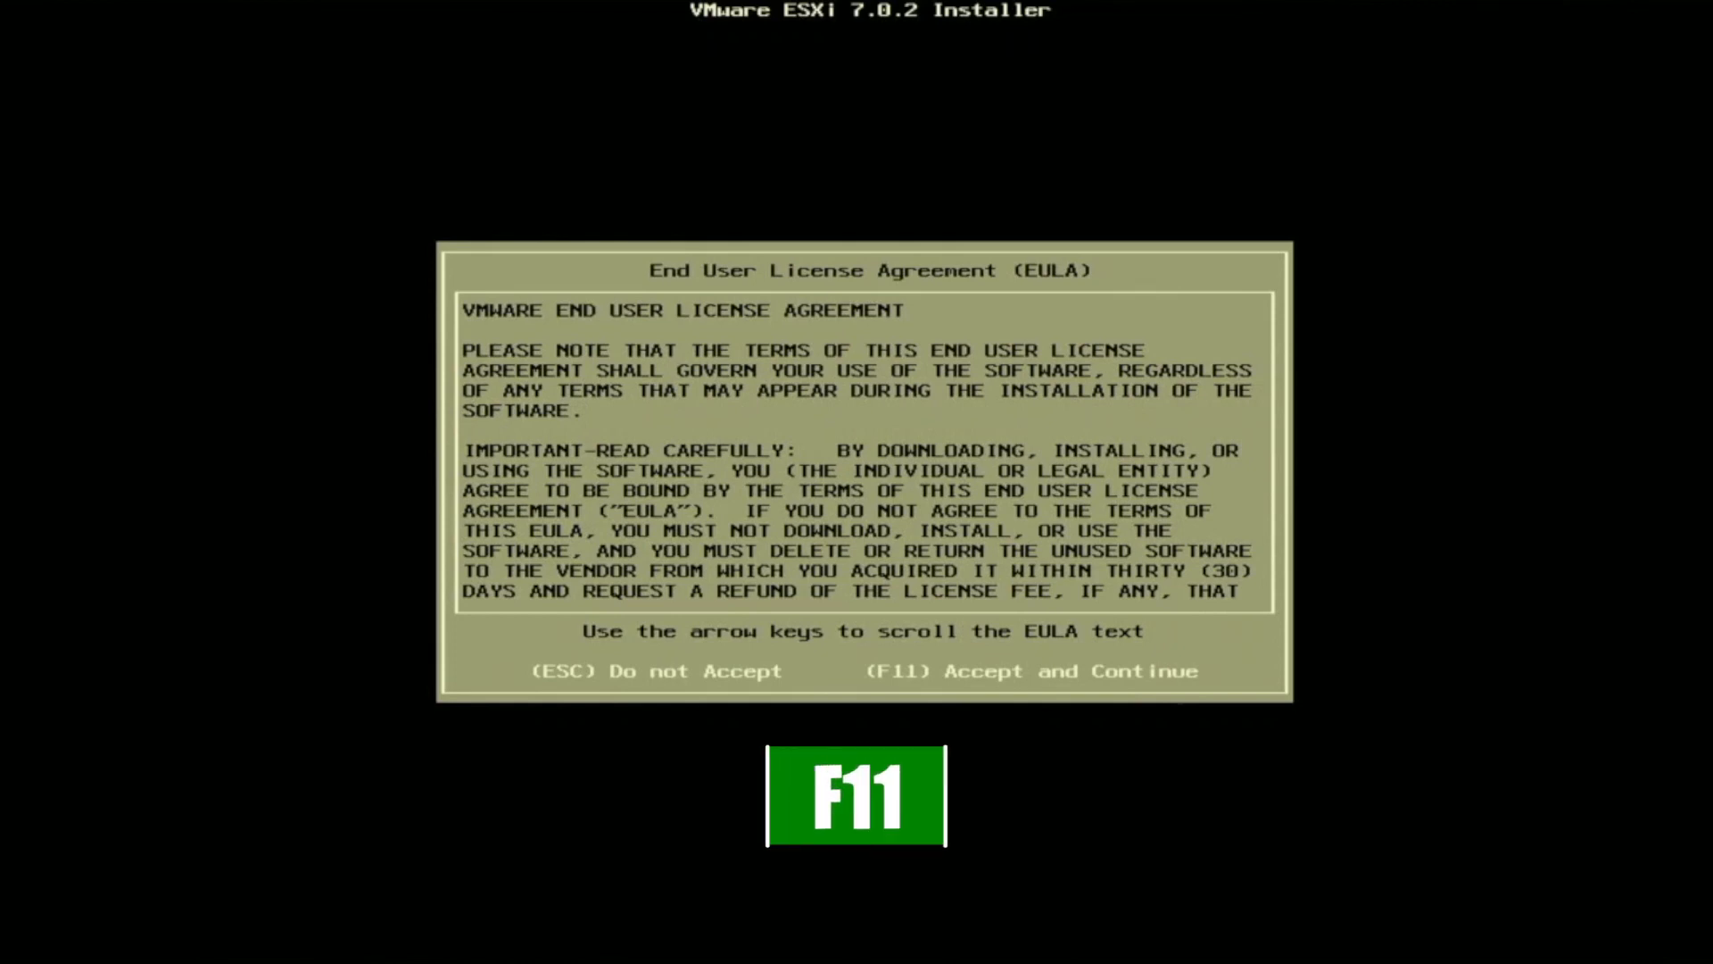
key("F11")
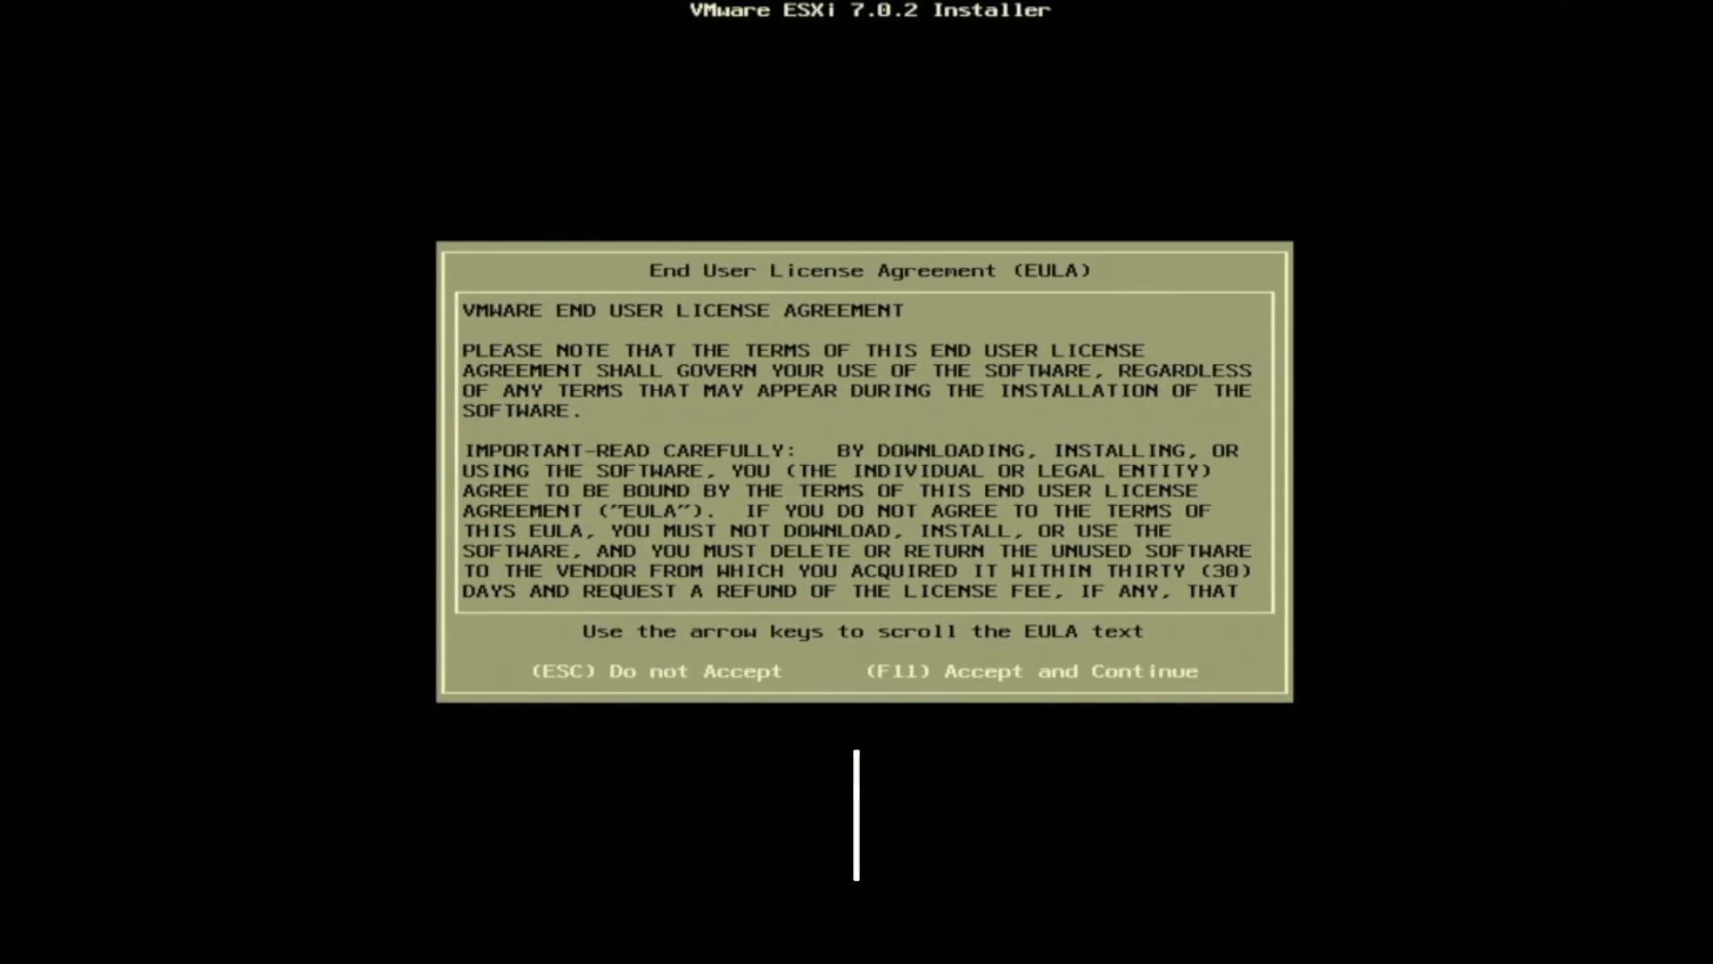
key("f11")
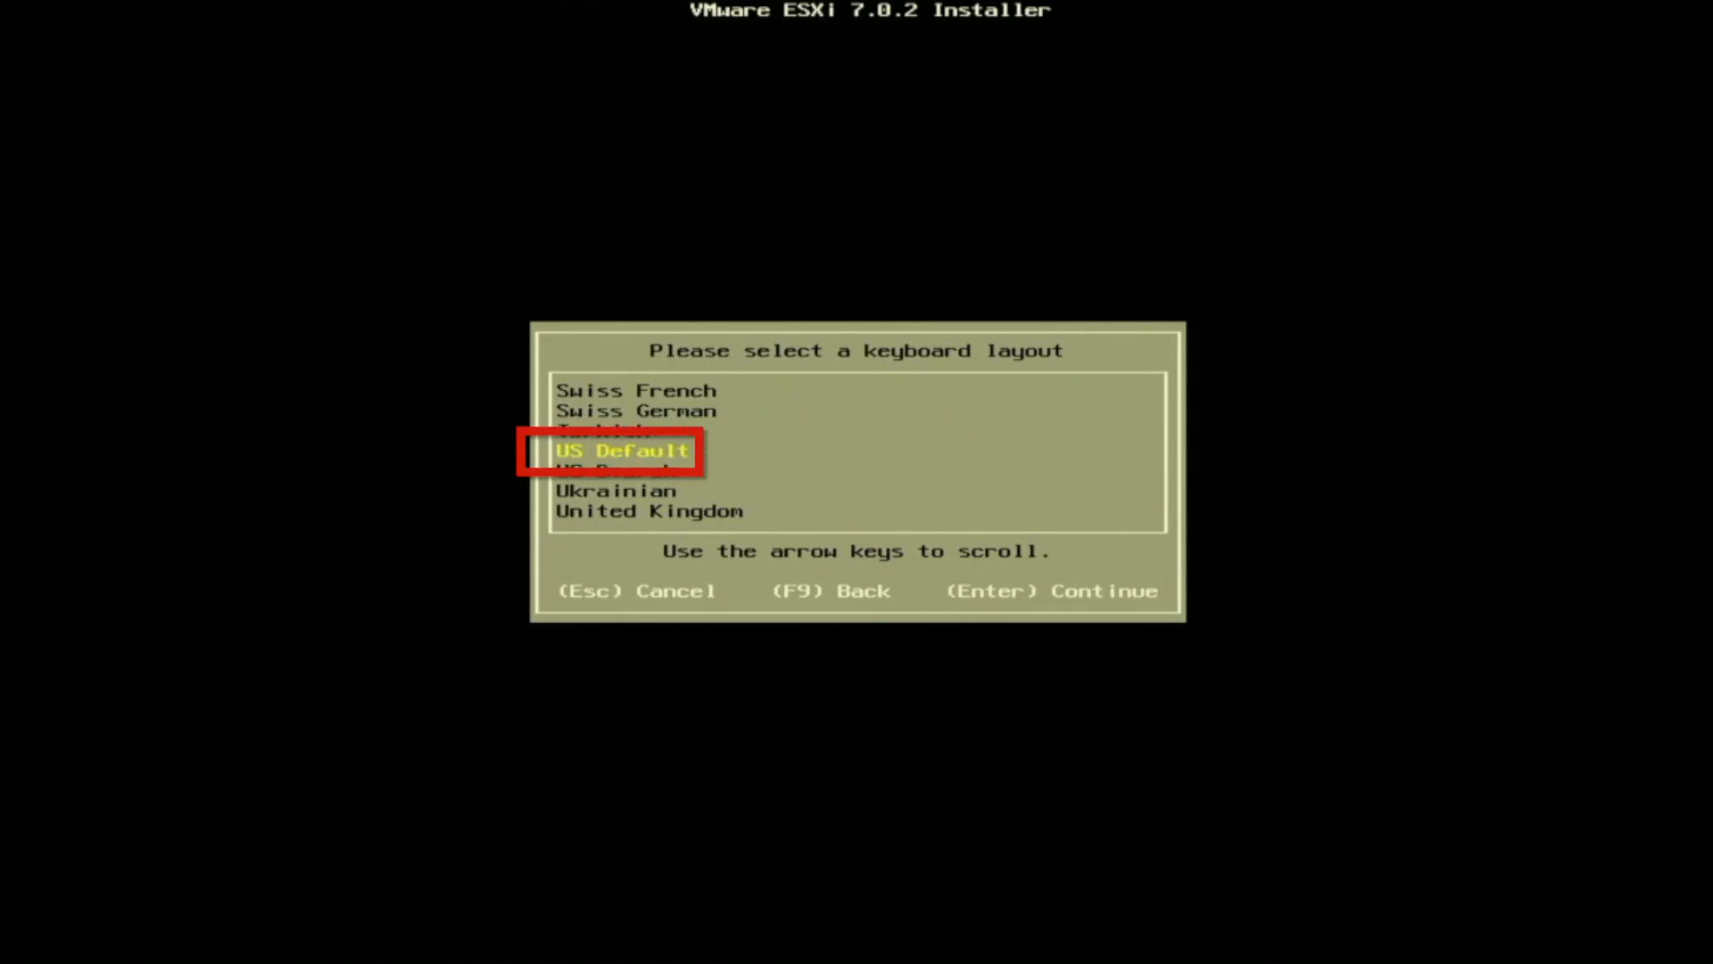
Step: Choose the US Default keyboard, enter the root password, and confirm installing ESXi
key("Enter")
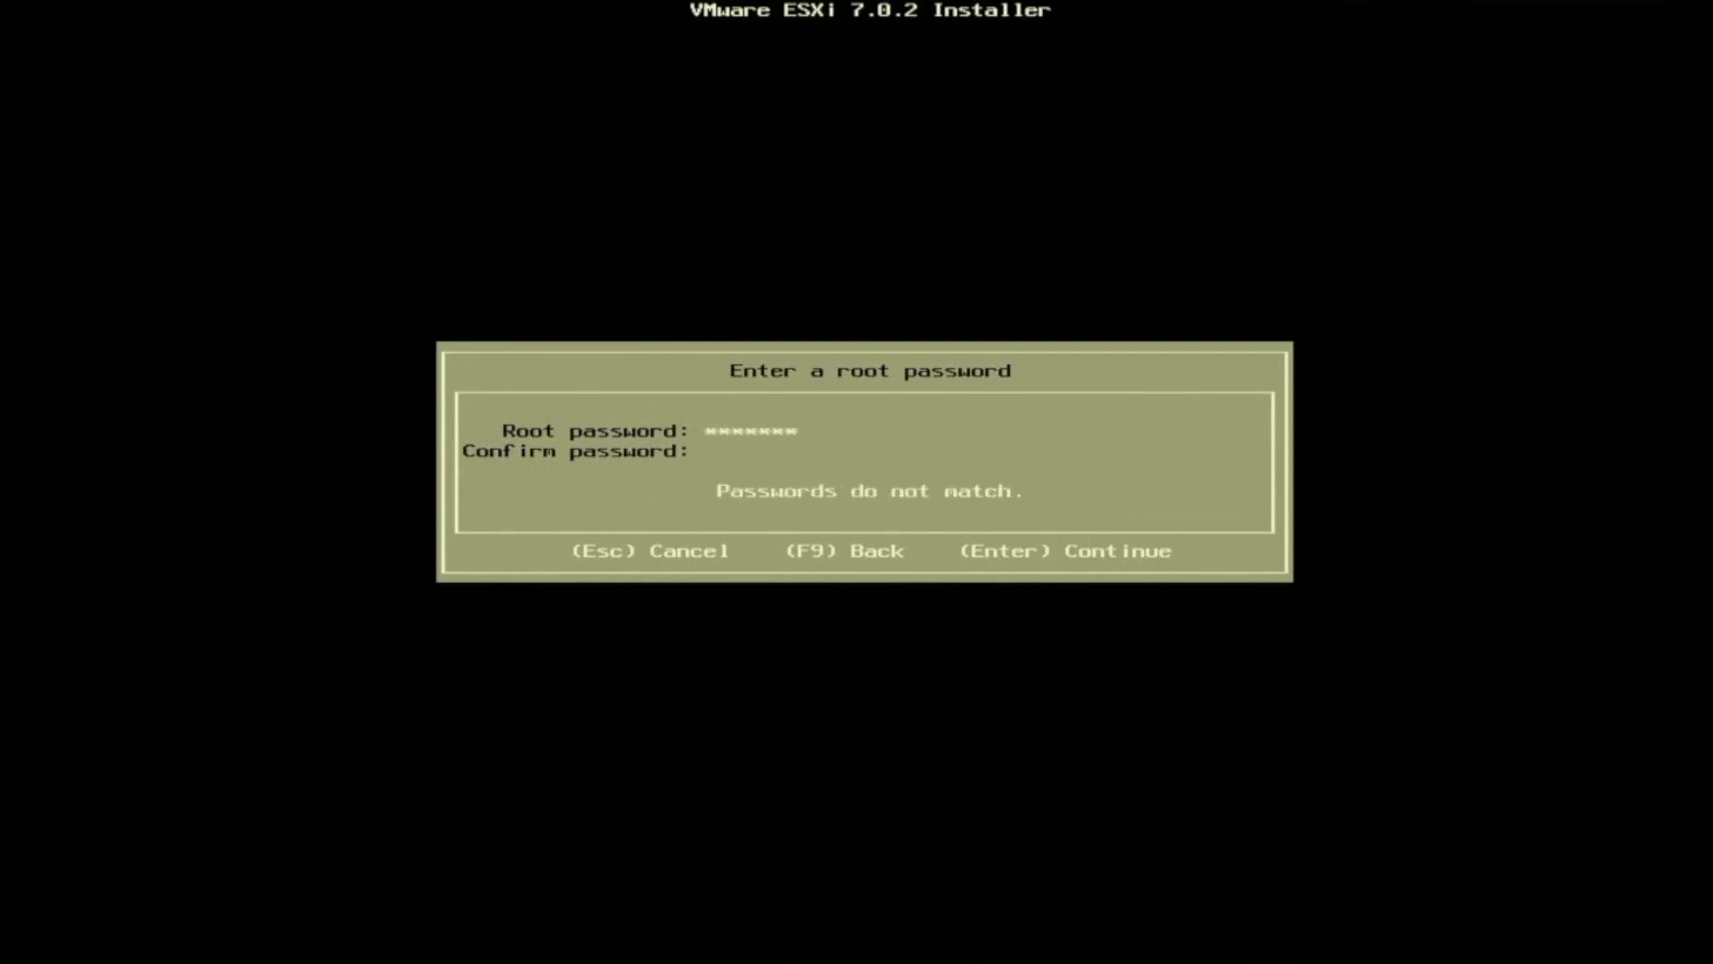
type("**")
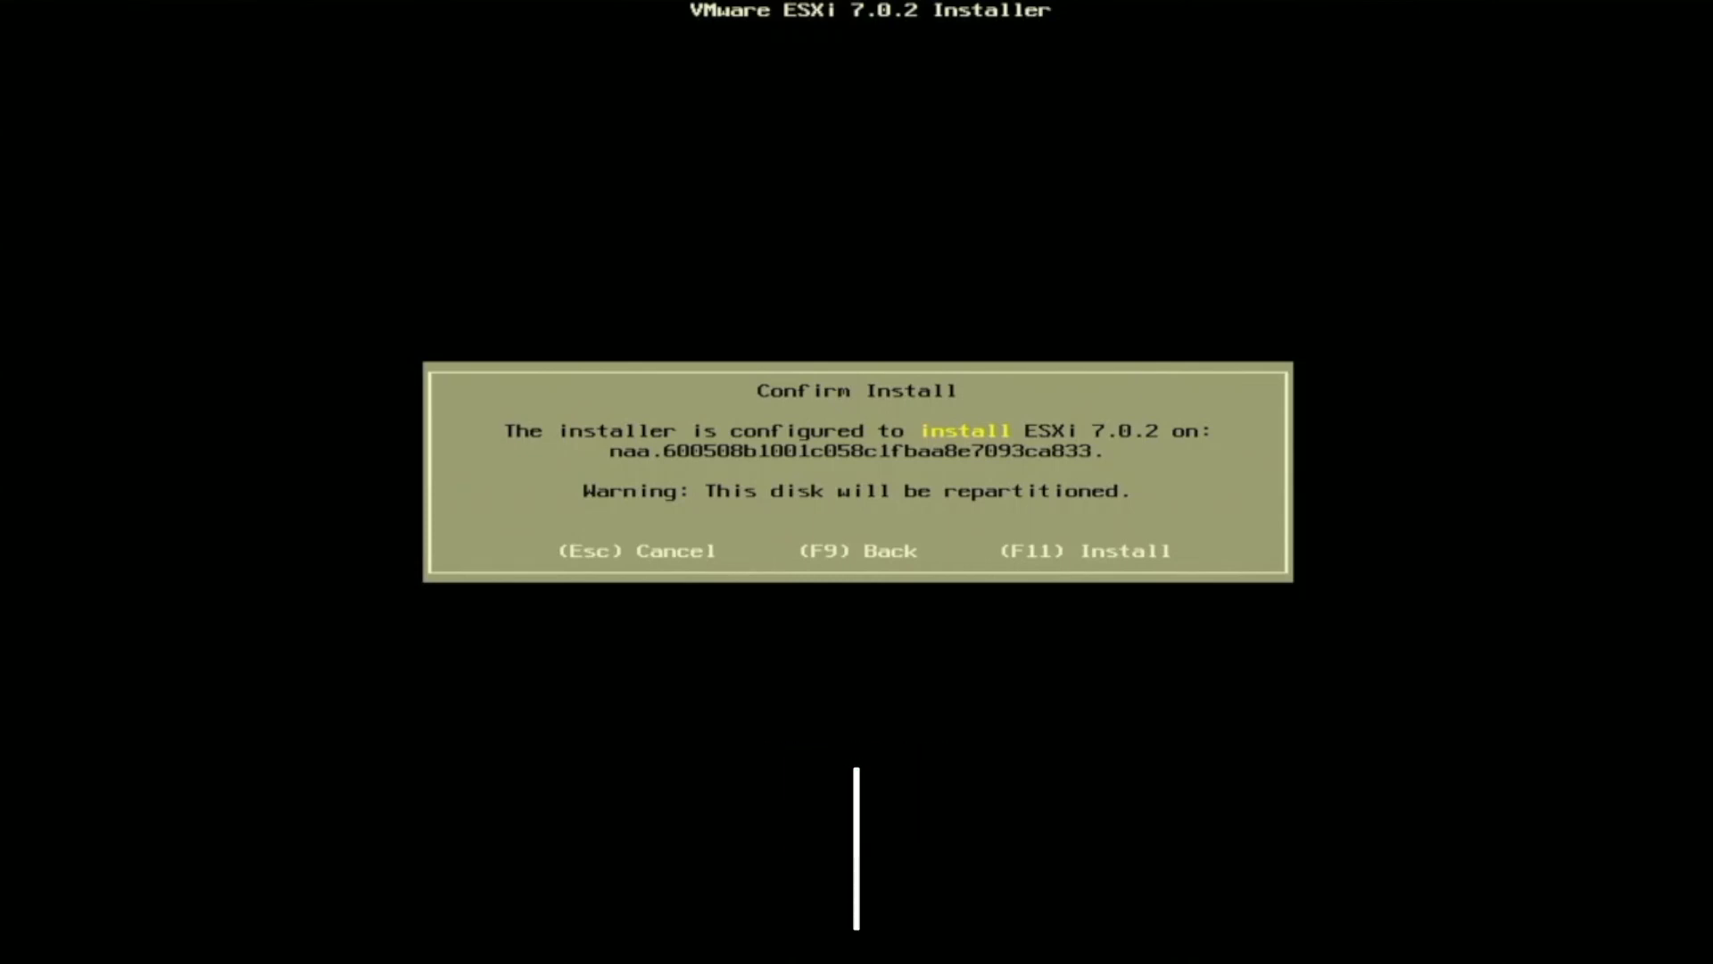
key("f11")
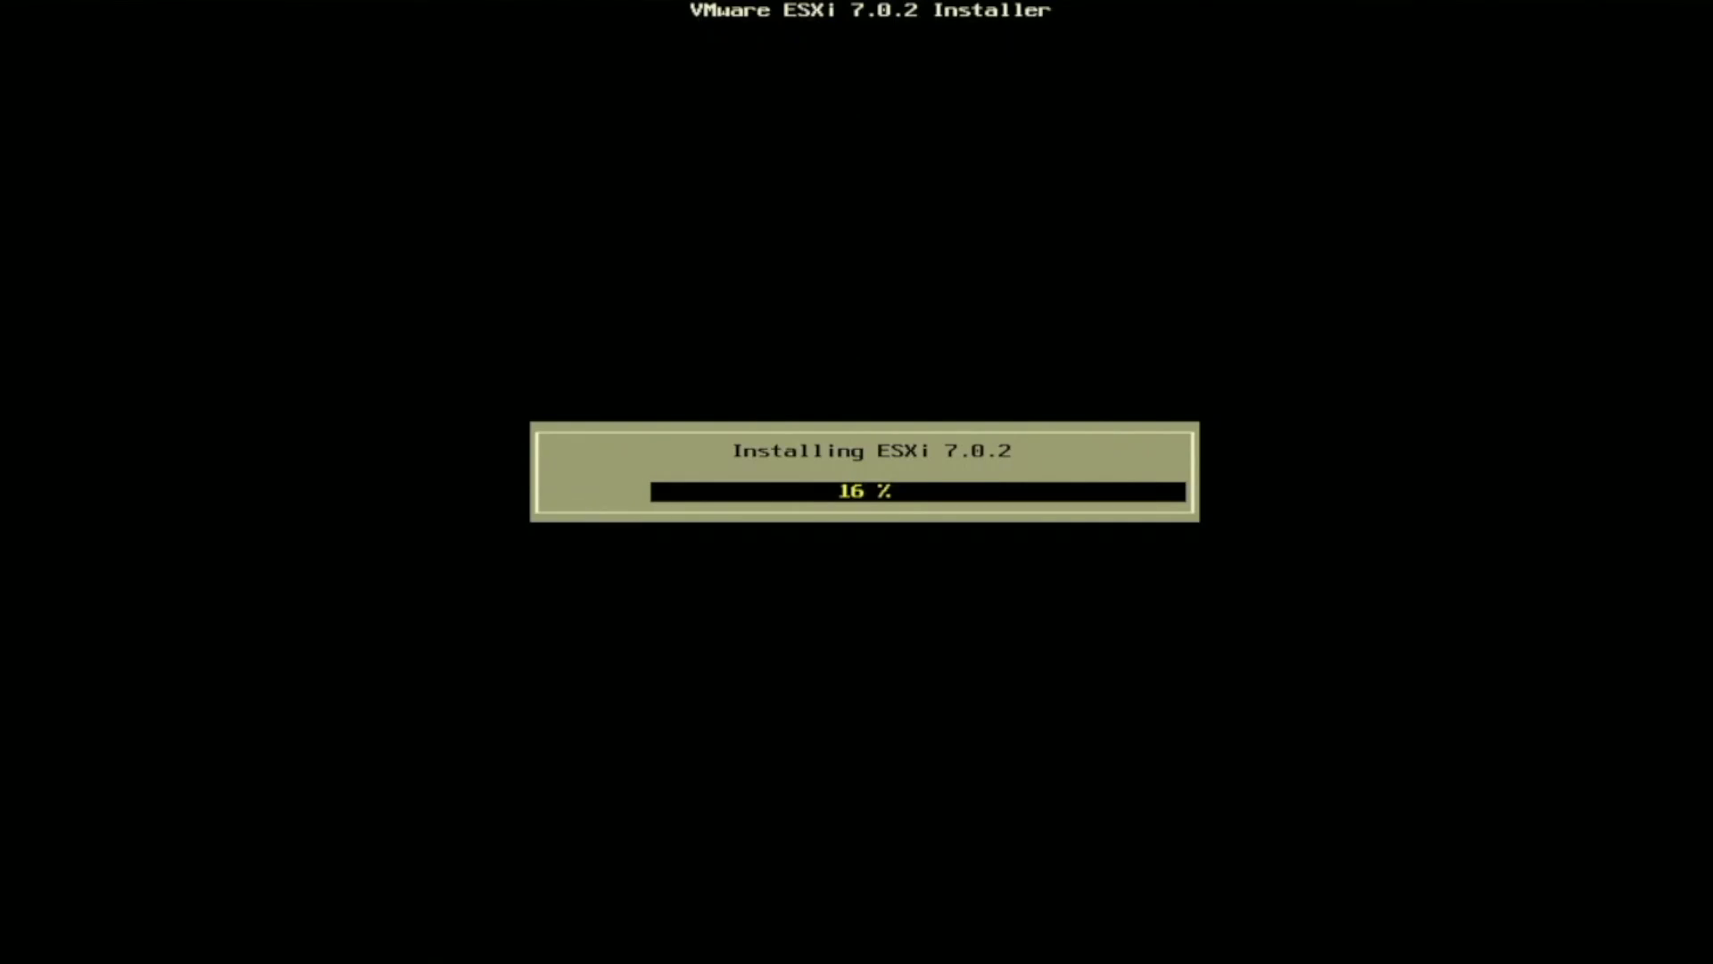